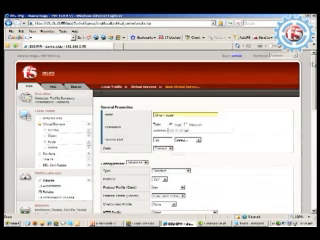
scroll("down", 3)
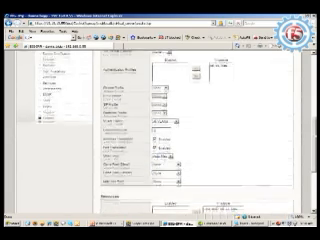
scroll("down", 3)
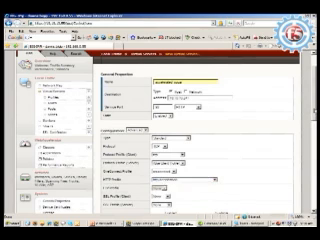
scroll("down", 3)
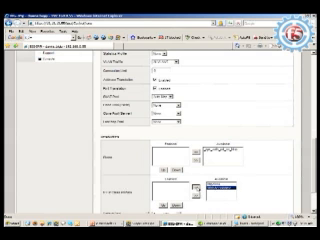
scroll("down", 3)
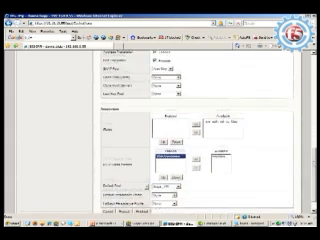
scroll("down", 3)
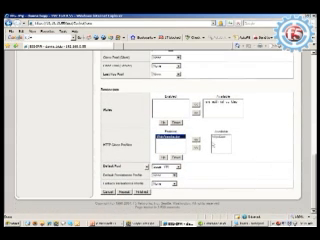